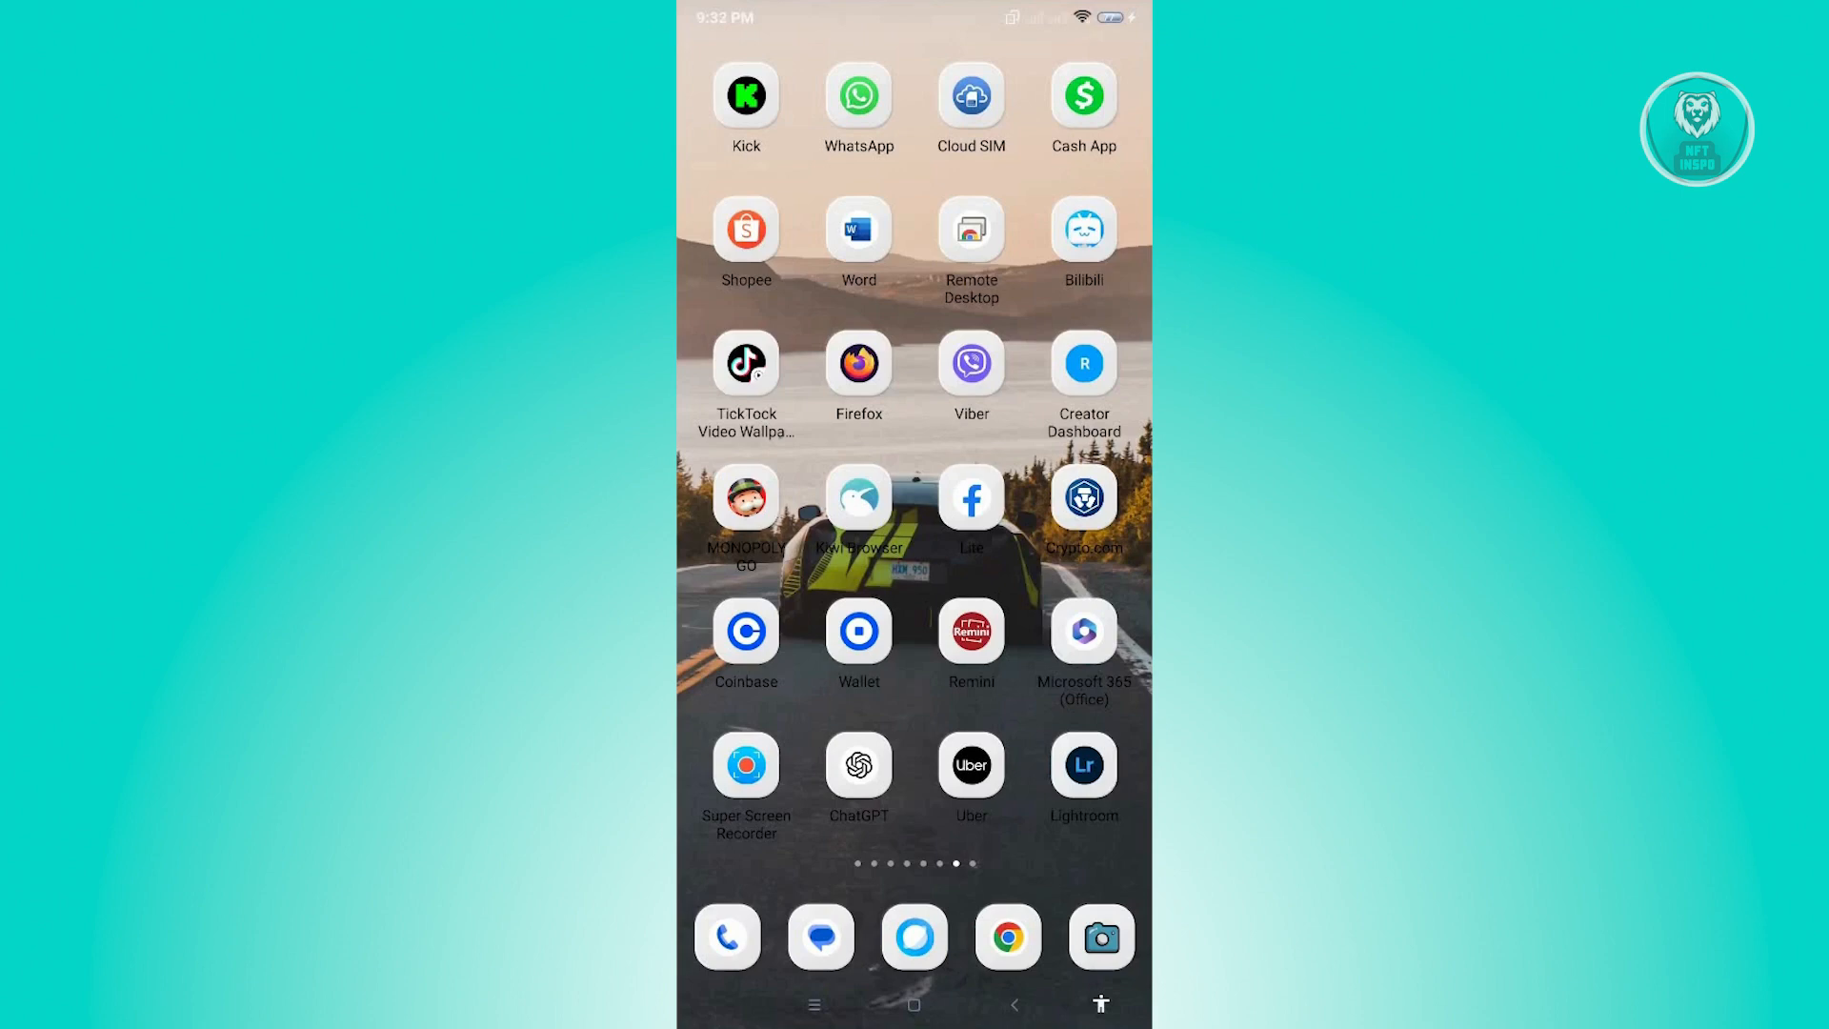
Launch WhatsApp from the home screen so the chats list appears
click(859, 95)
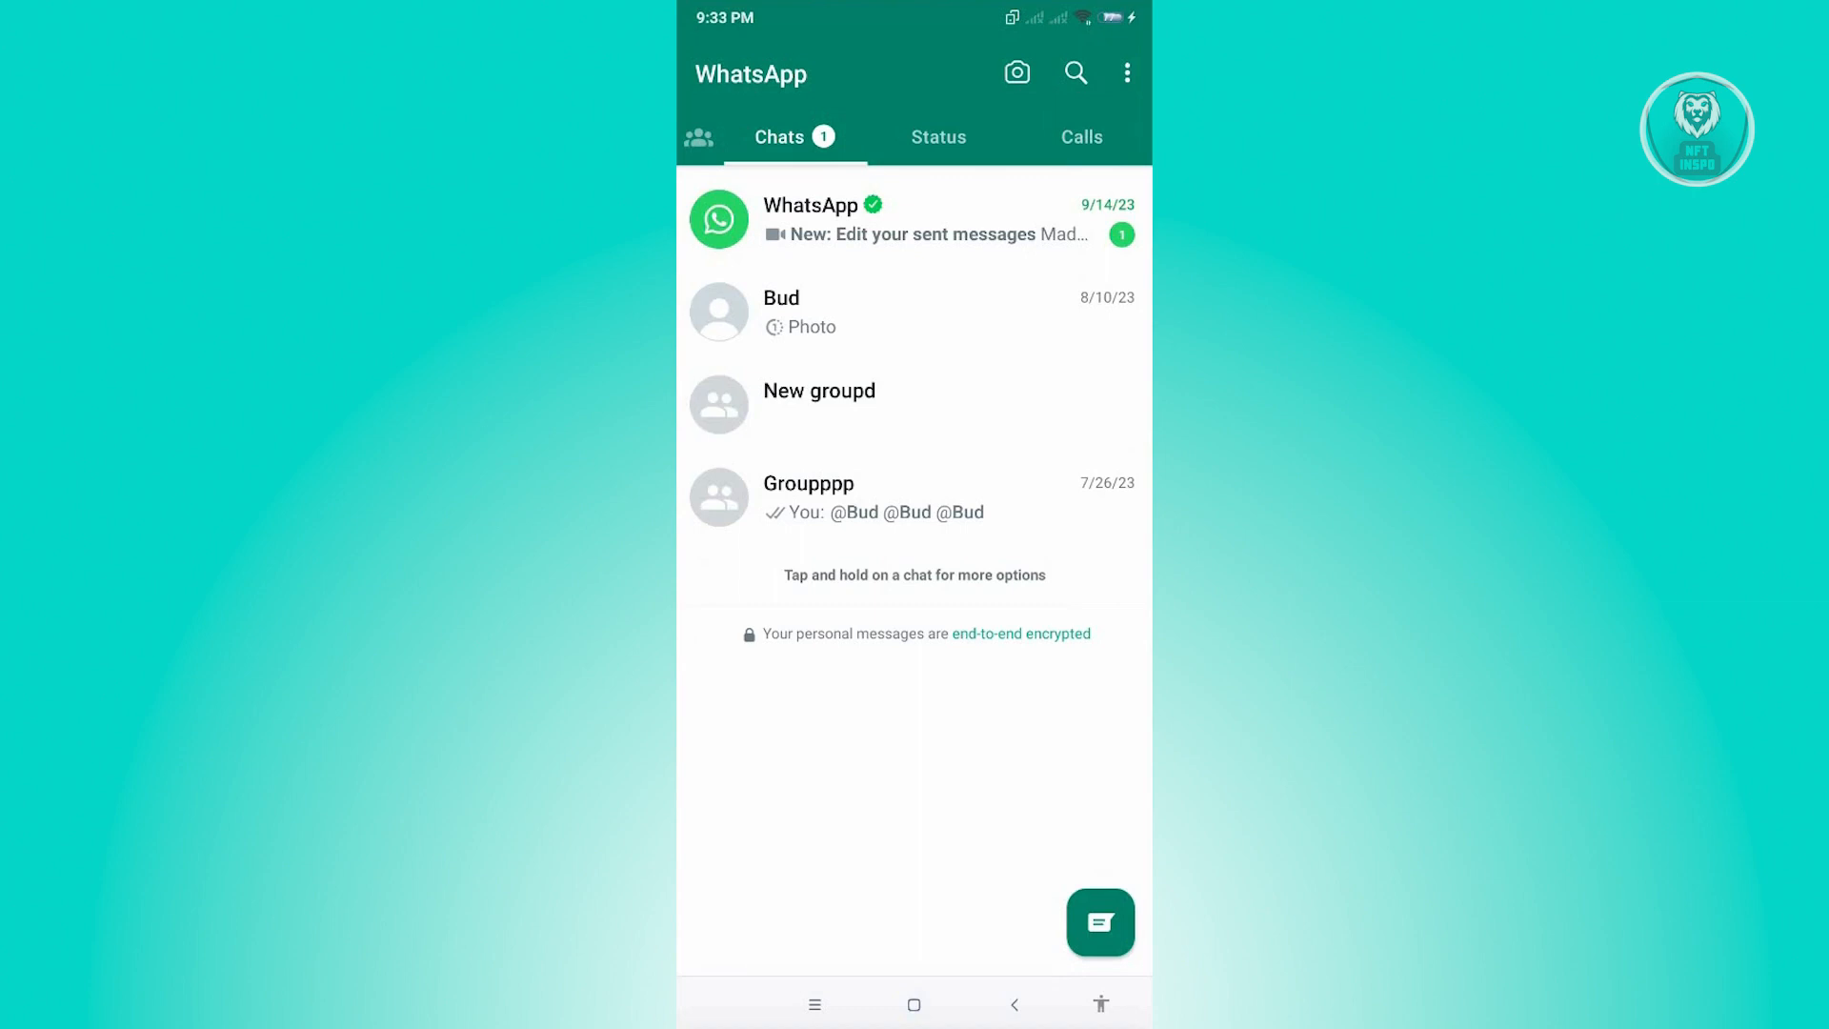
Reach Settings from the three-dot menu and scroll to the Account entry
click(1125, 72)
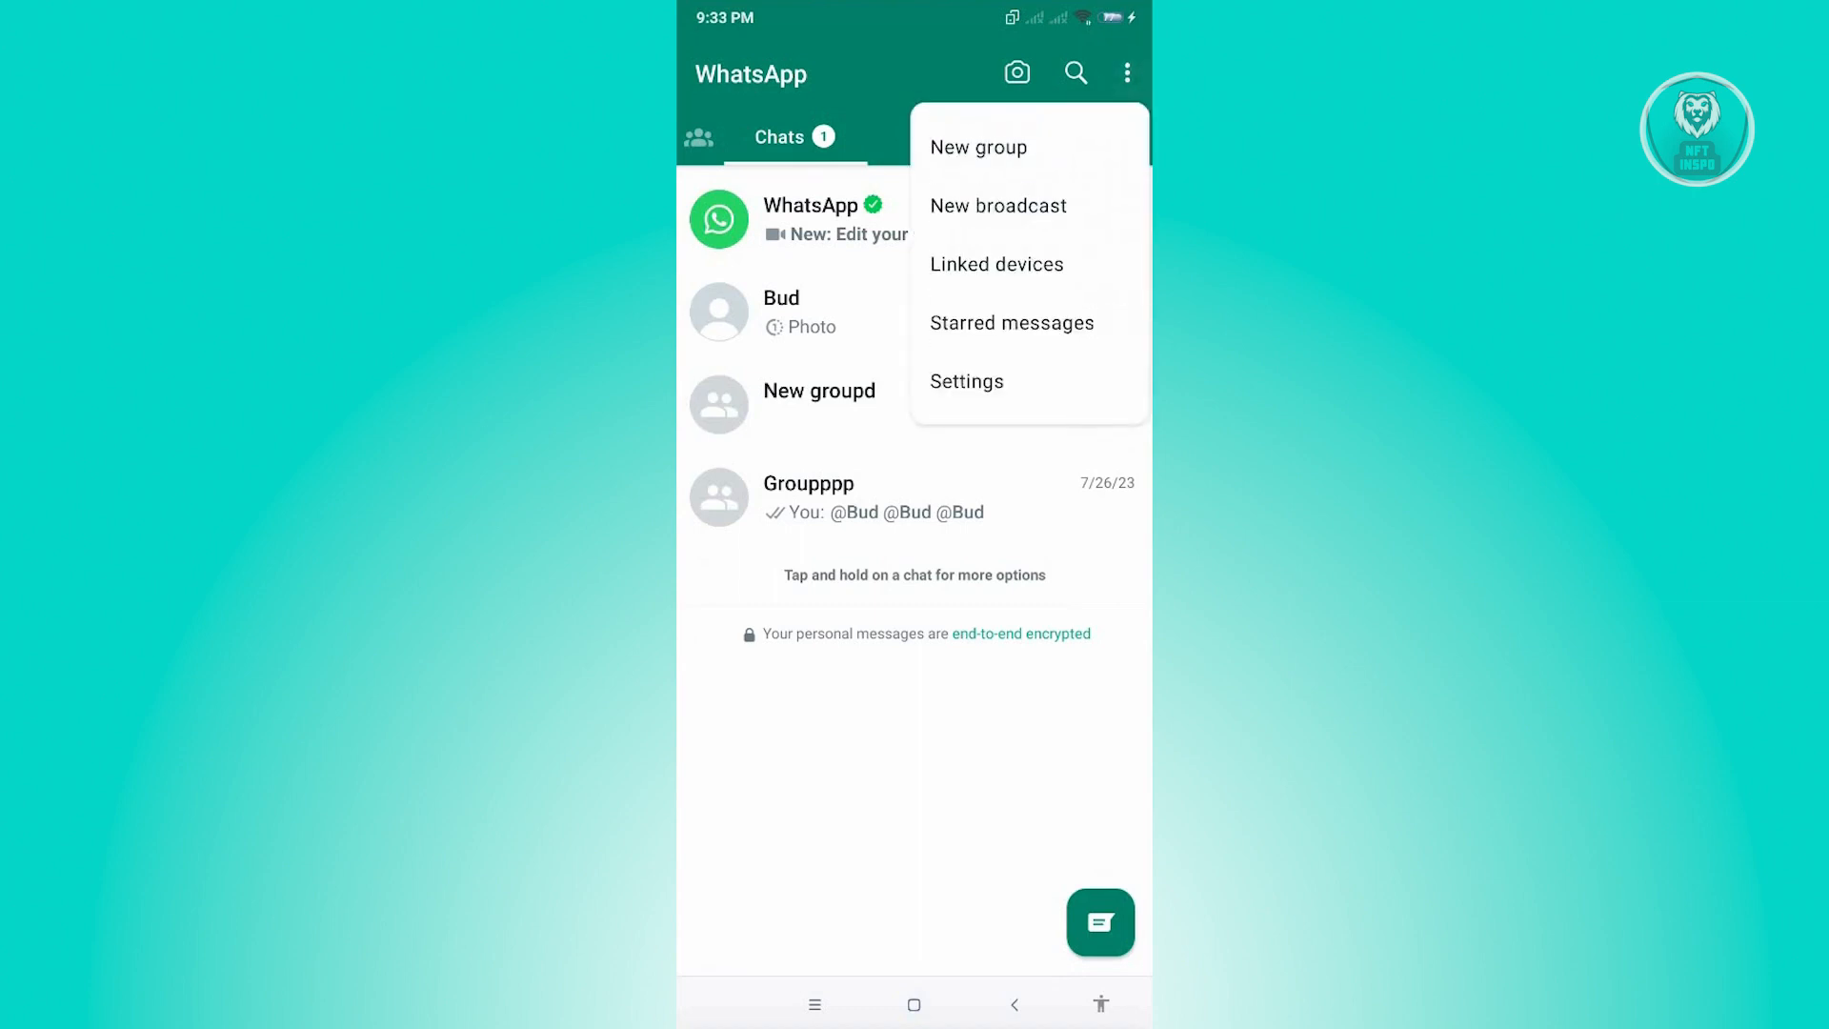
click(966, 381)
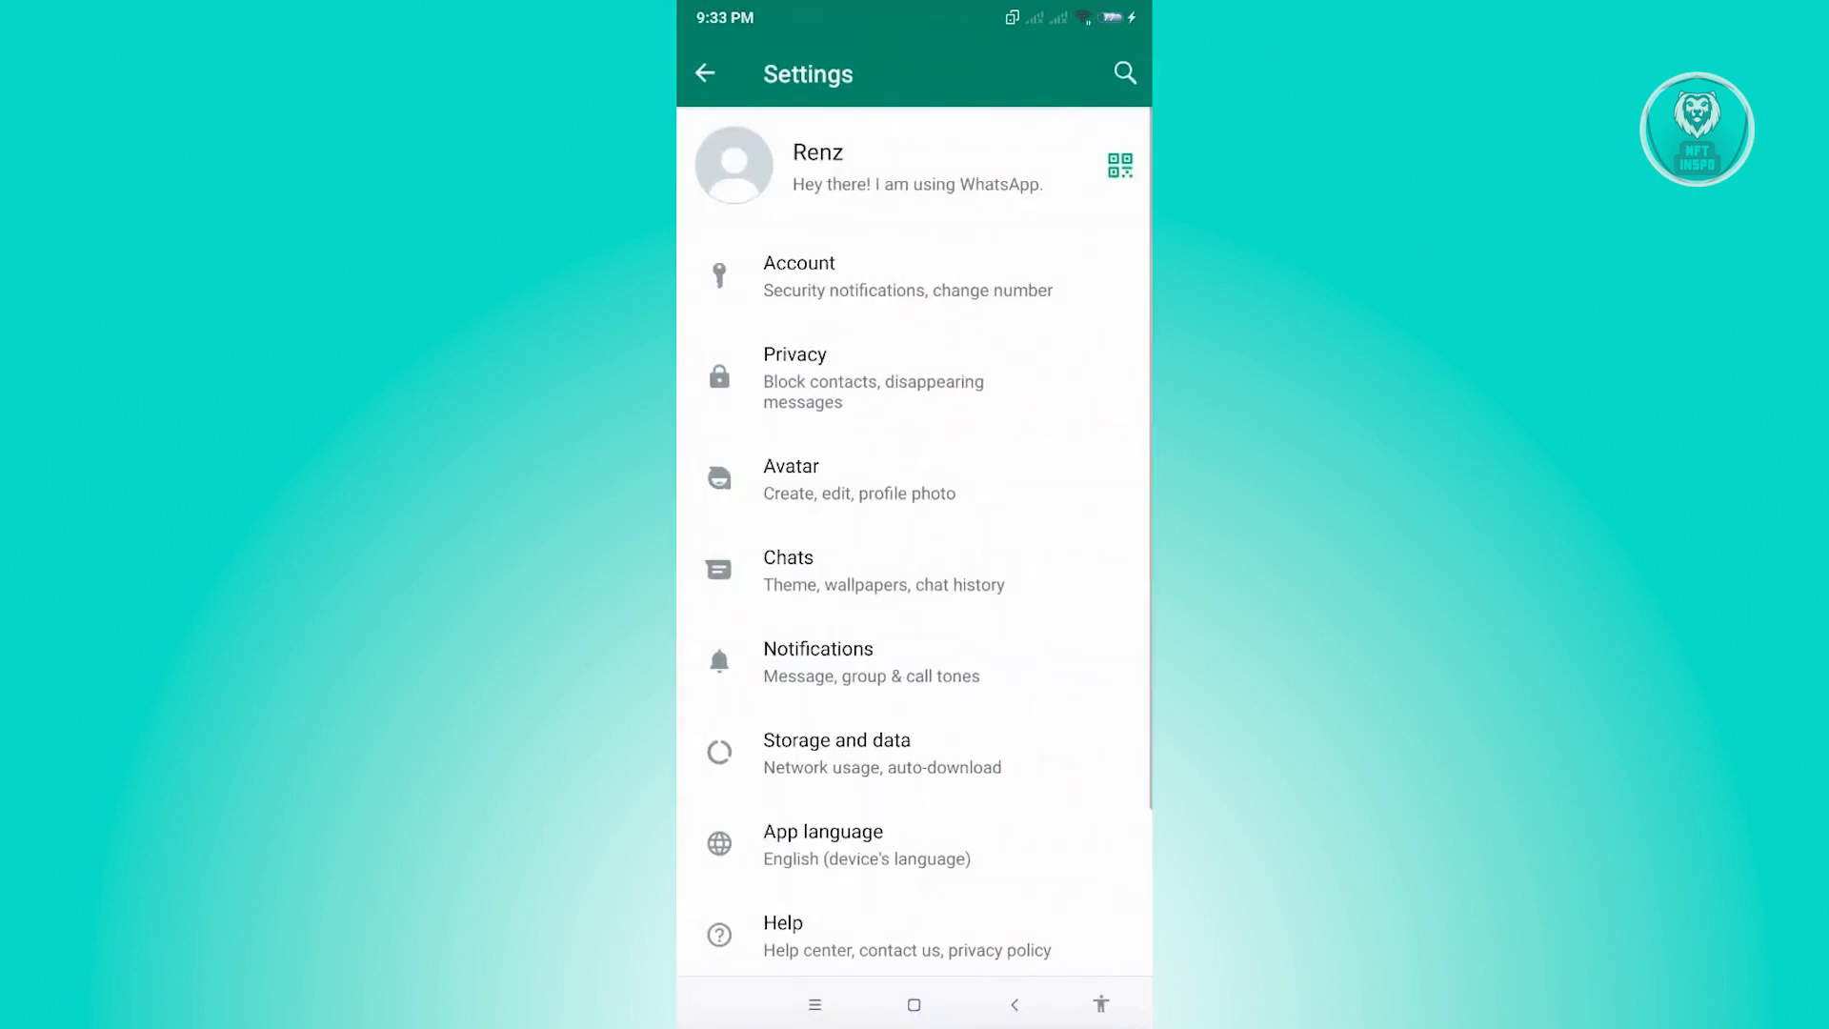
scroll(down, 3)
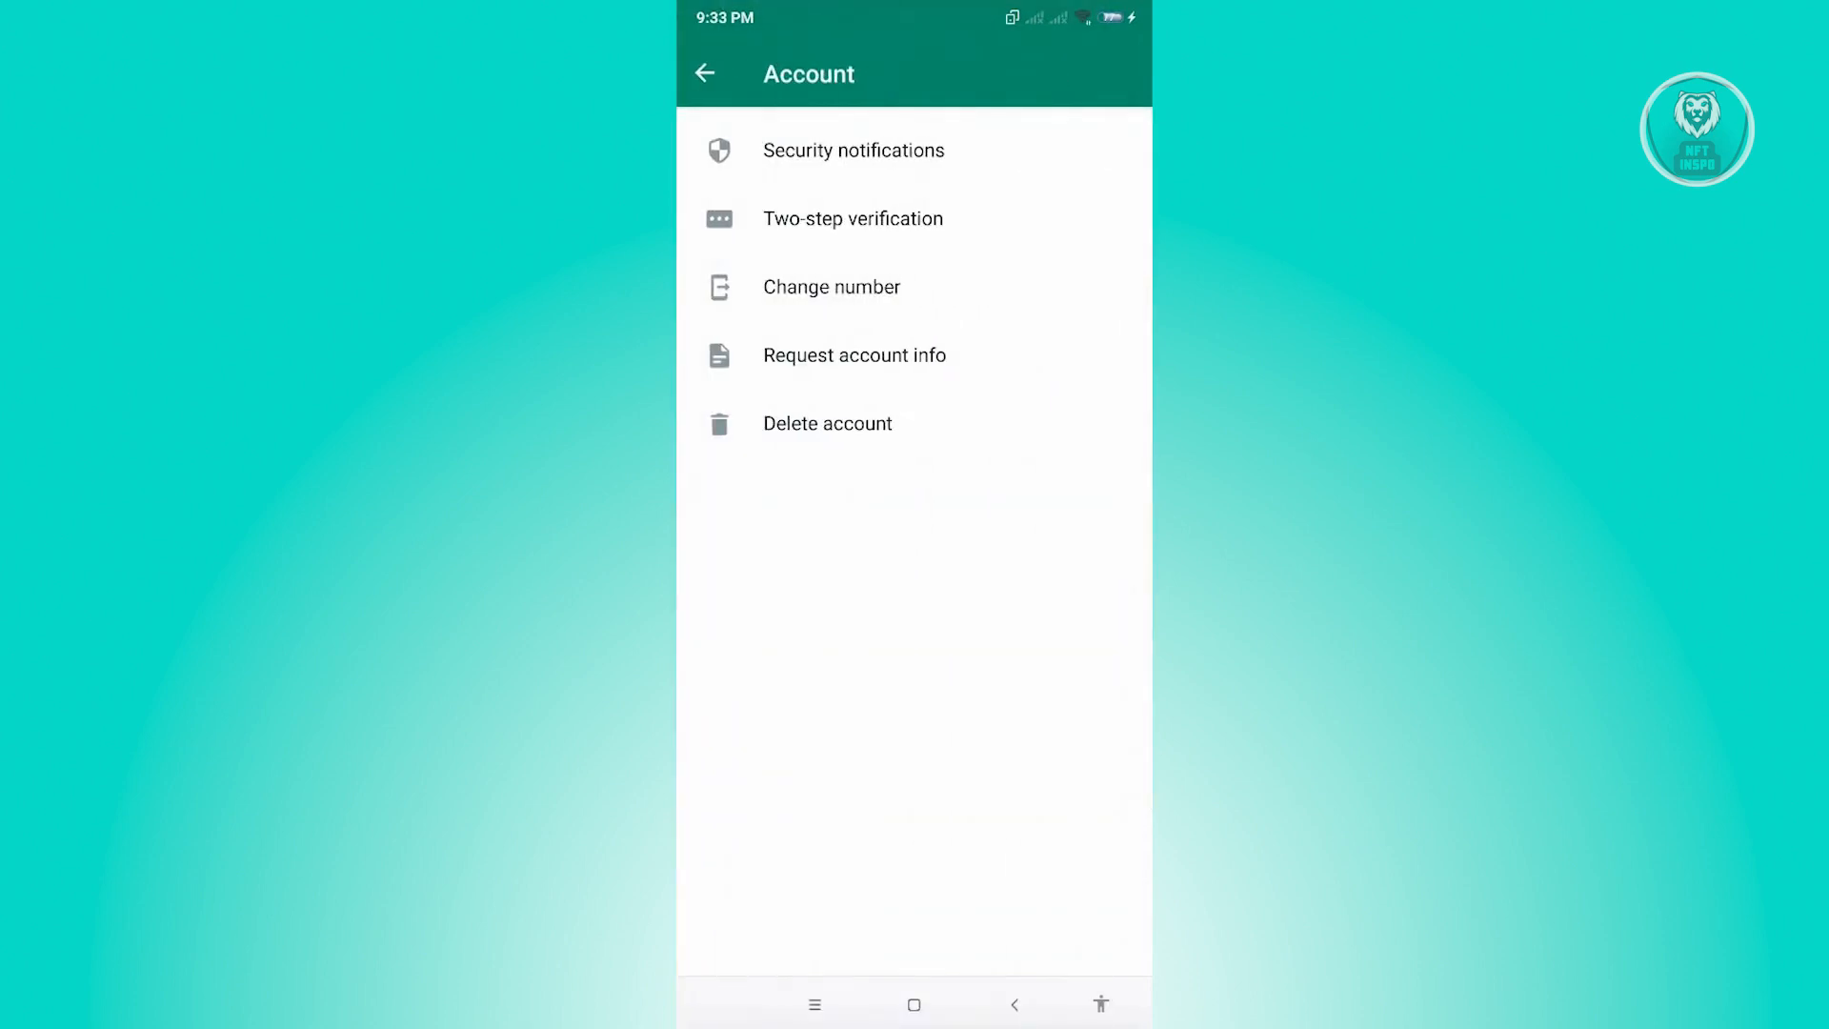
Back out of WhatsApp's account settings toward the home screen
click(704, 74)
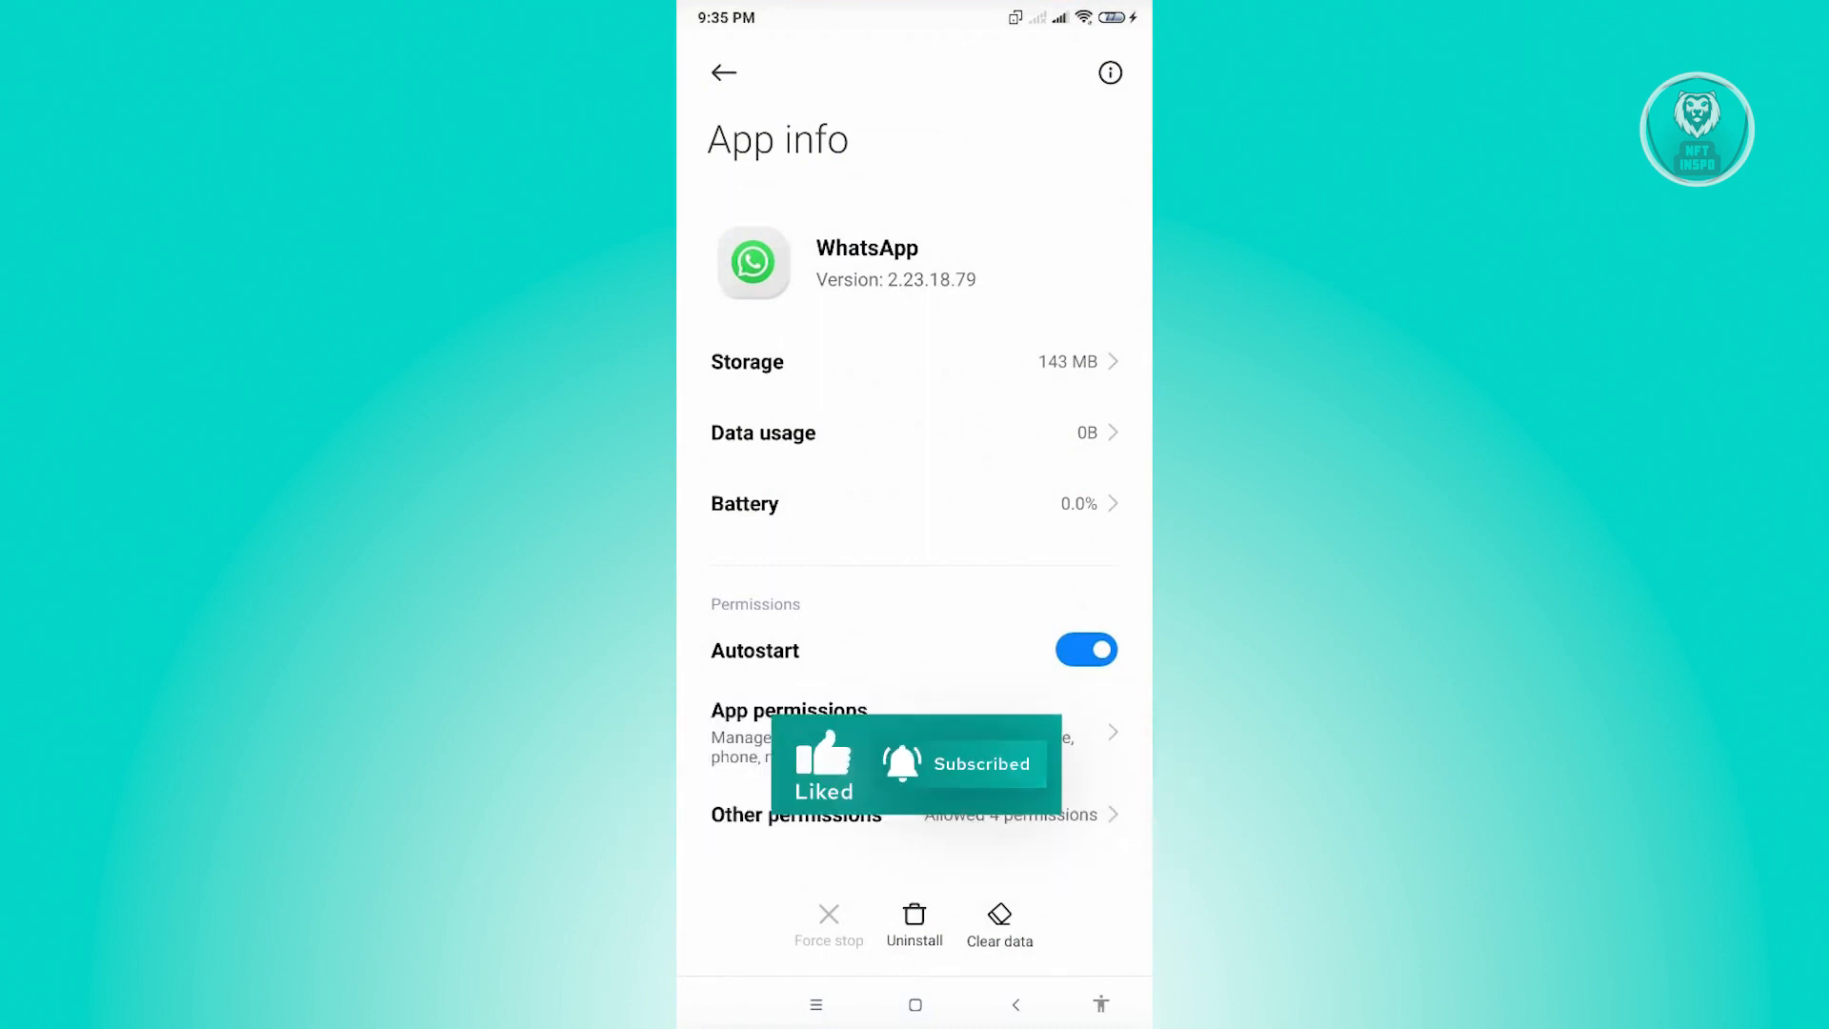
Clear all of WhatsApp's app data from its App info page and confirm the deletion
click(998, 922)
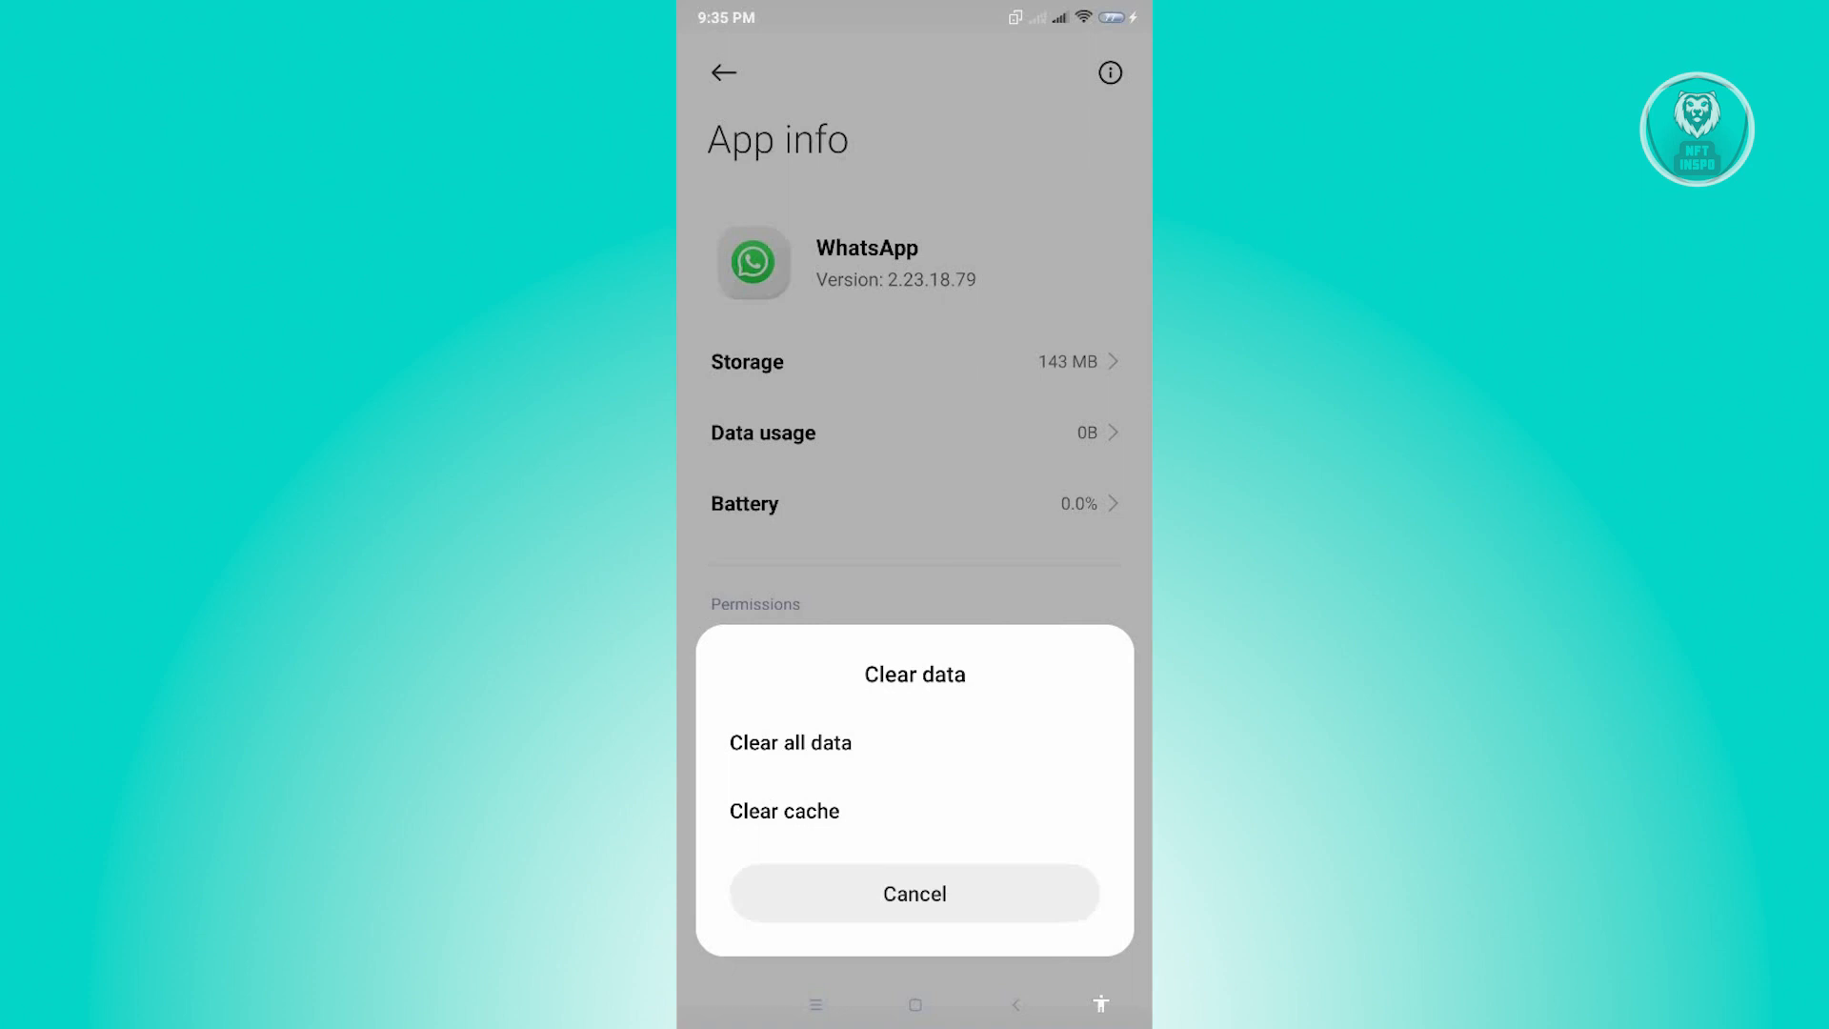
click(789, 741)
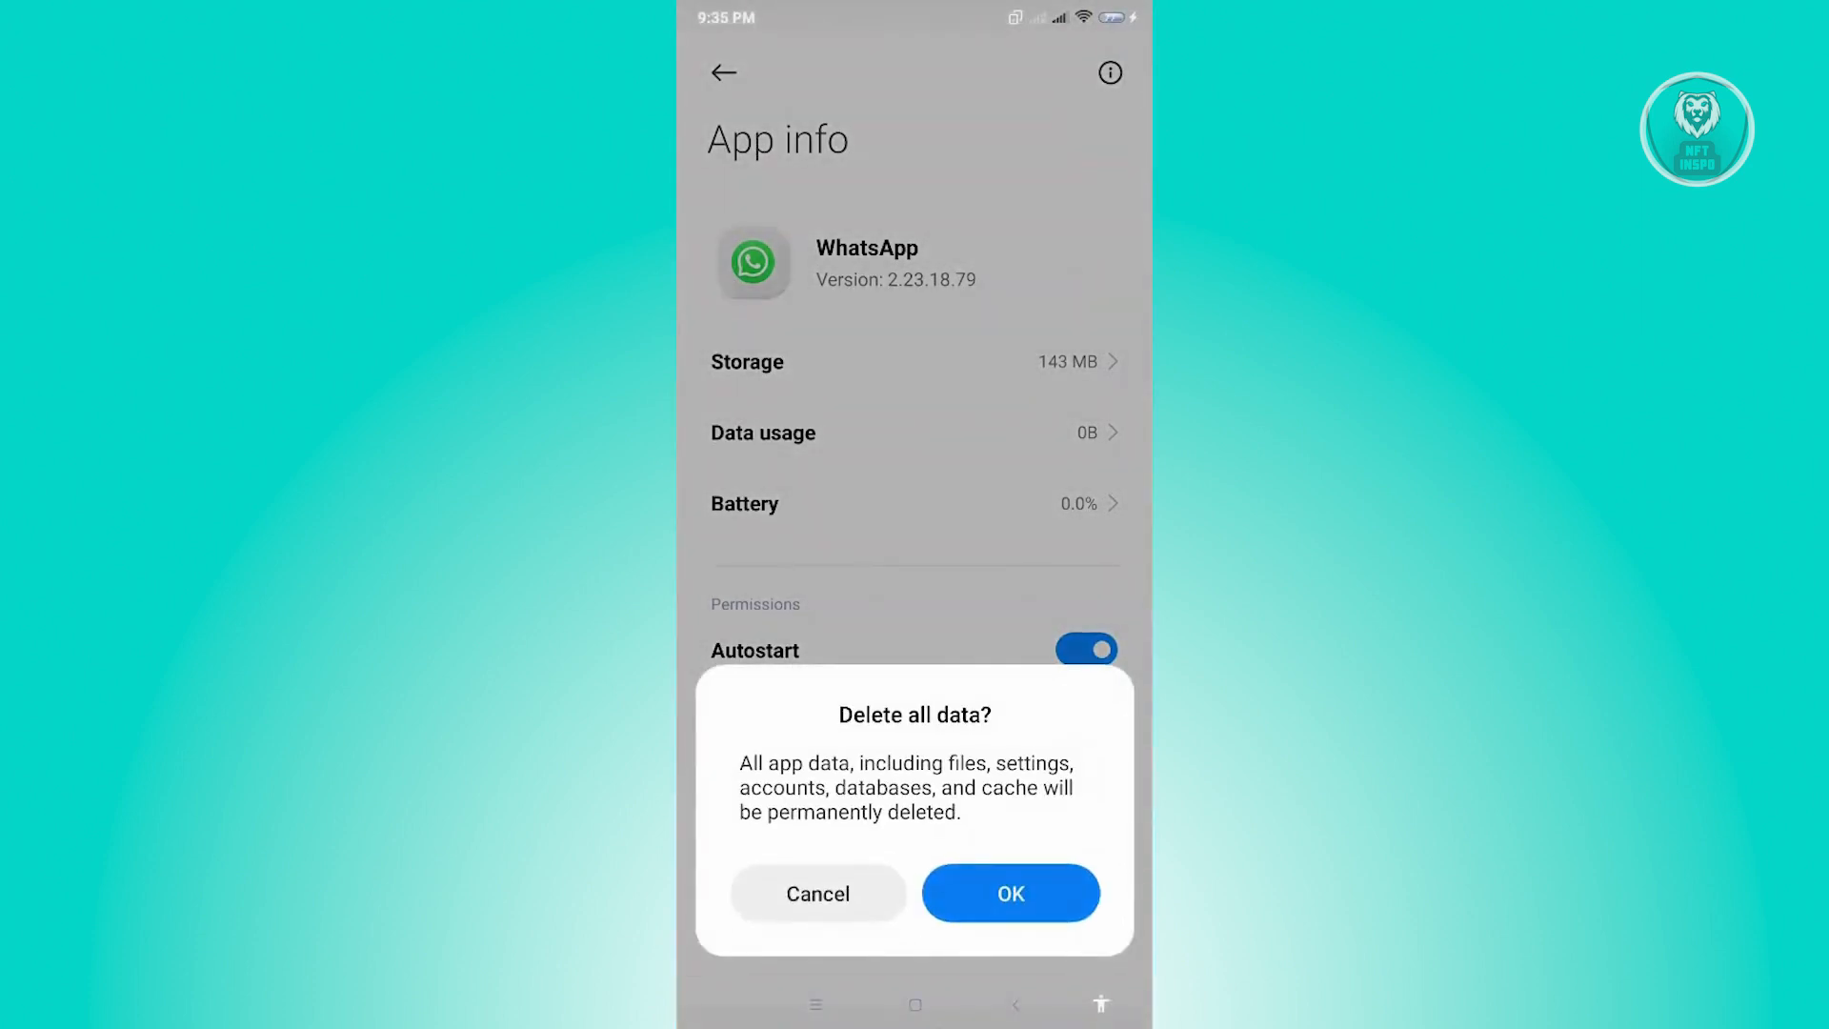
click(1009, 891)
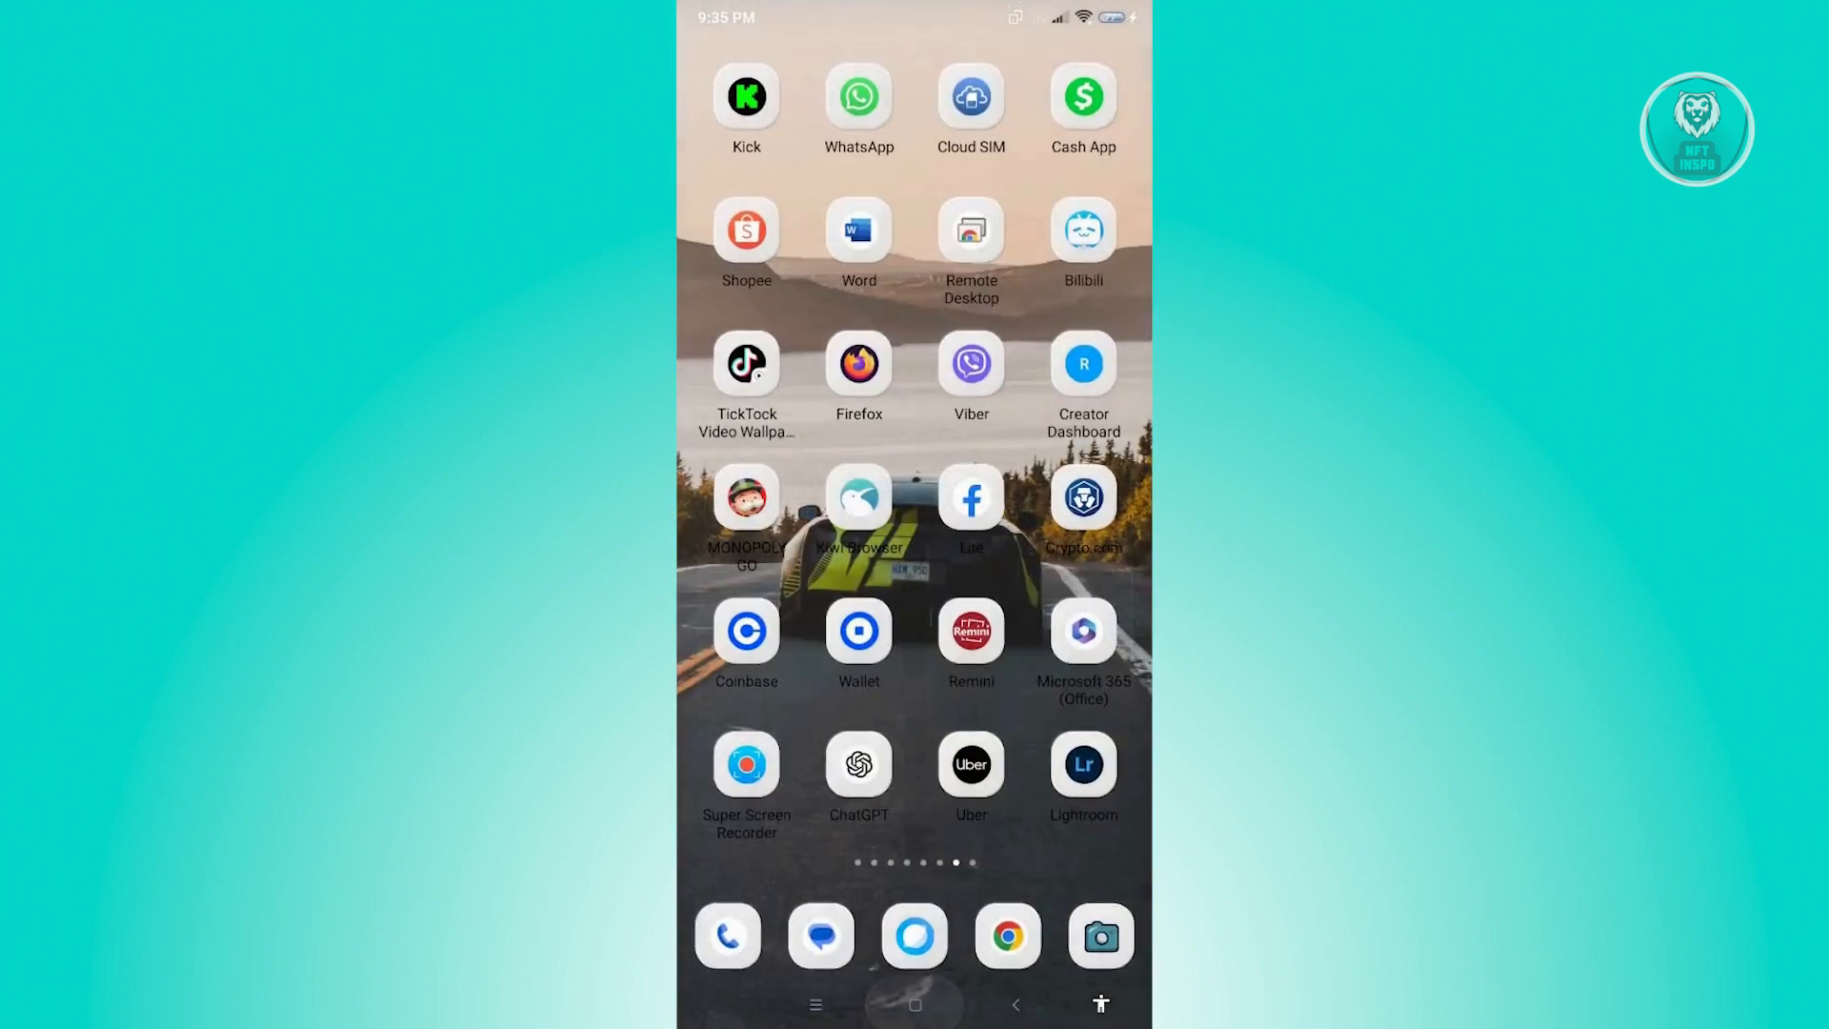
Reopen the reset WhatsApp and continue its welcome setup with English kept as language
click(859, 97)
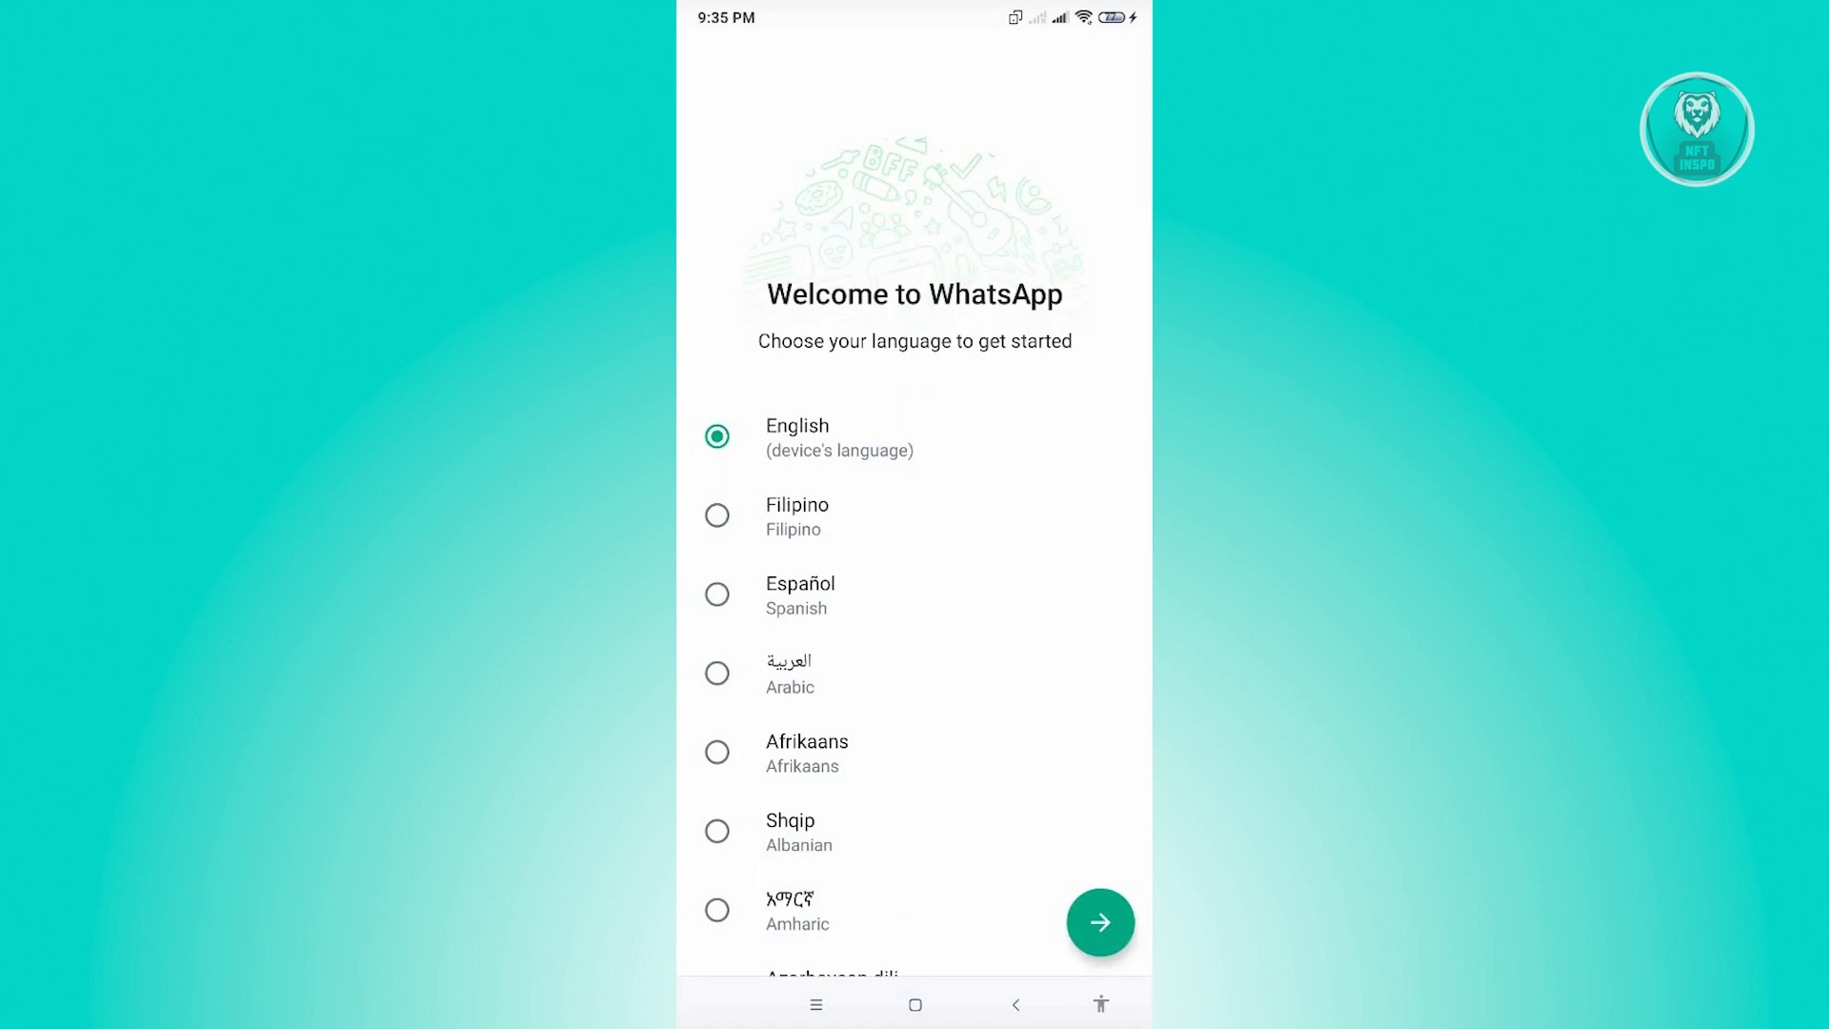
scroll(down, 3)
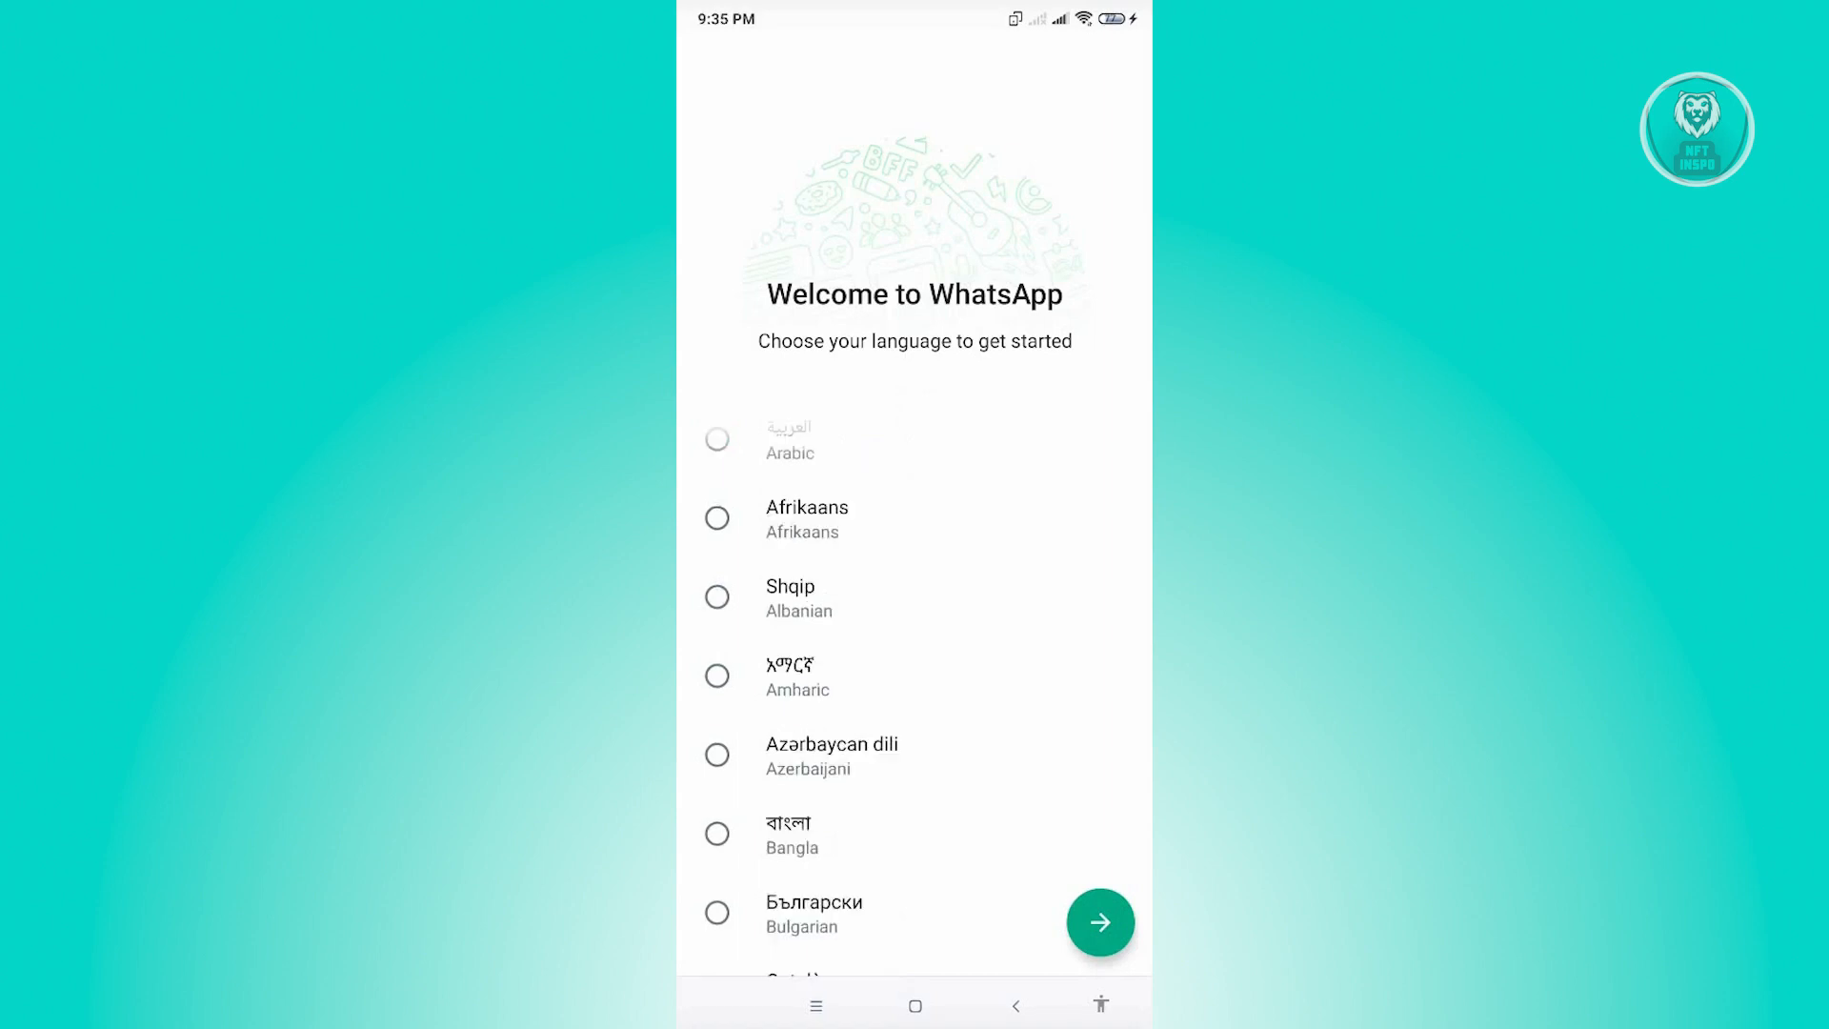
click(1097, 922)
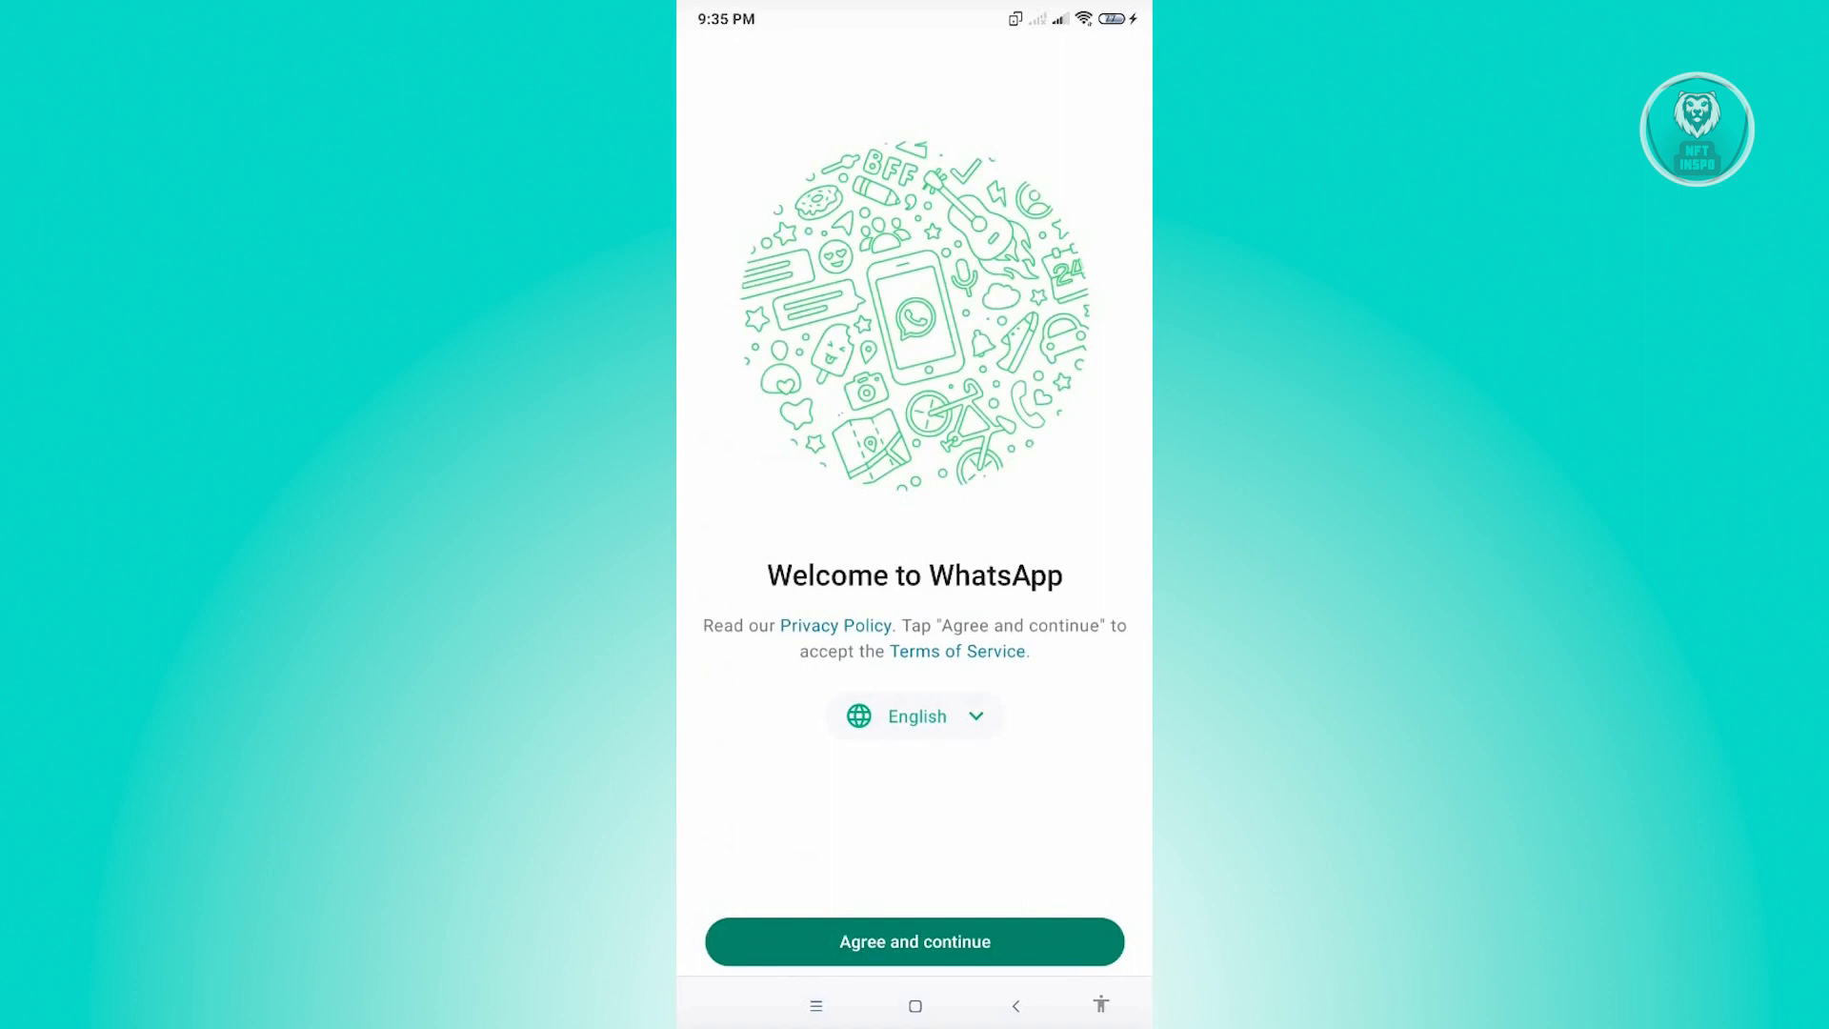
Agree to the terms and focus the empty phone number field with Philippines +63 preset
click(915, 941)
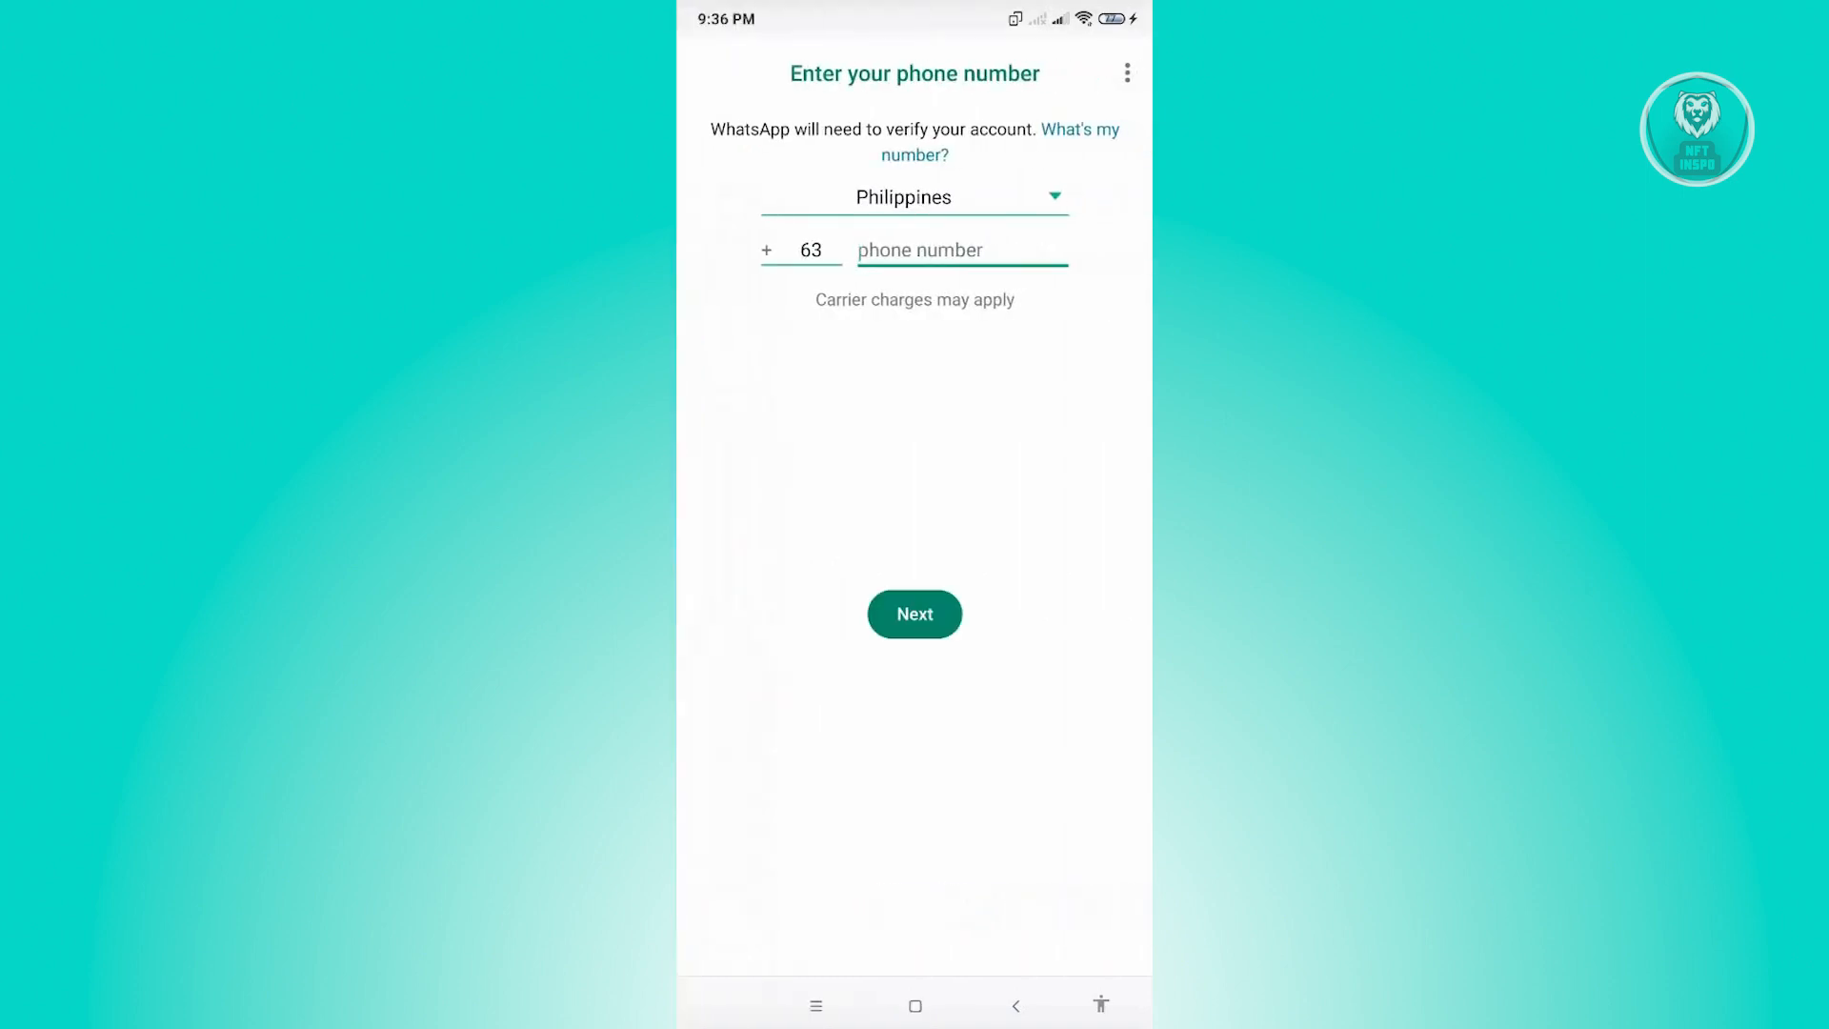
click(960, 249)
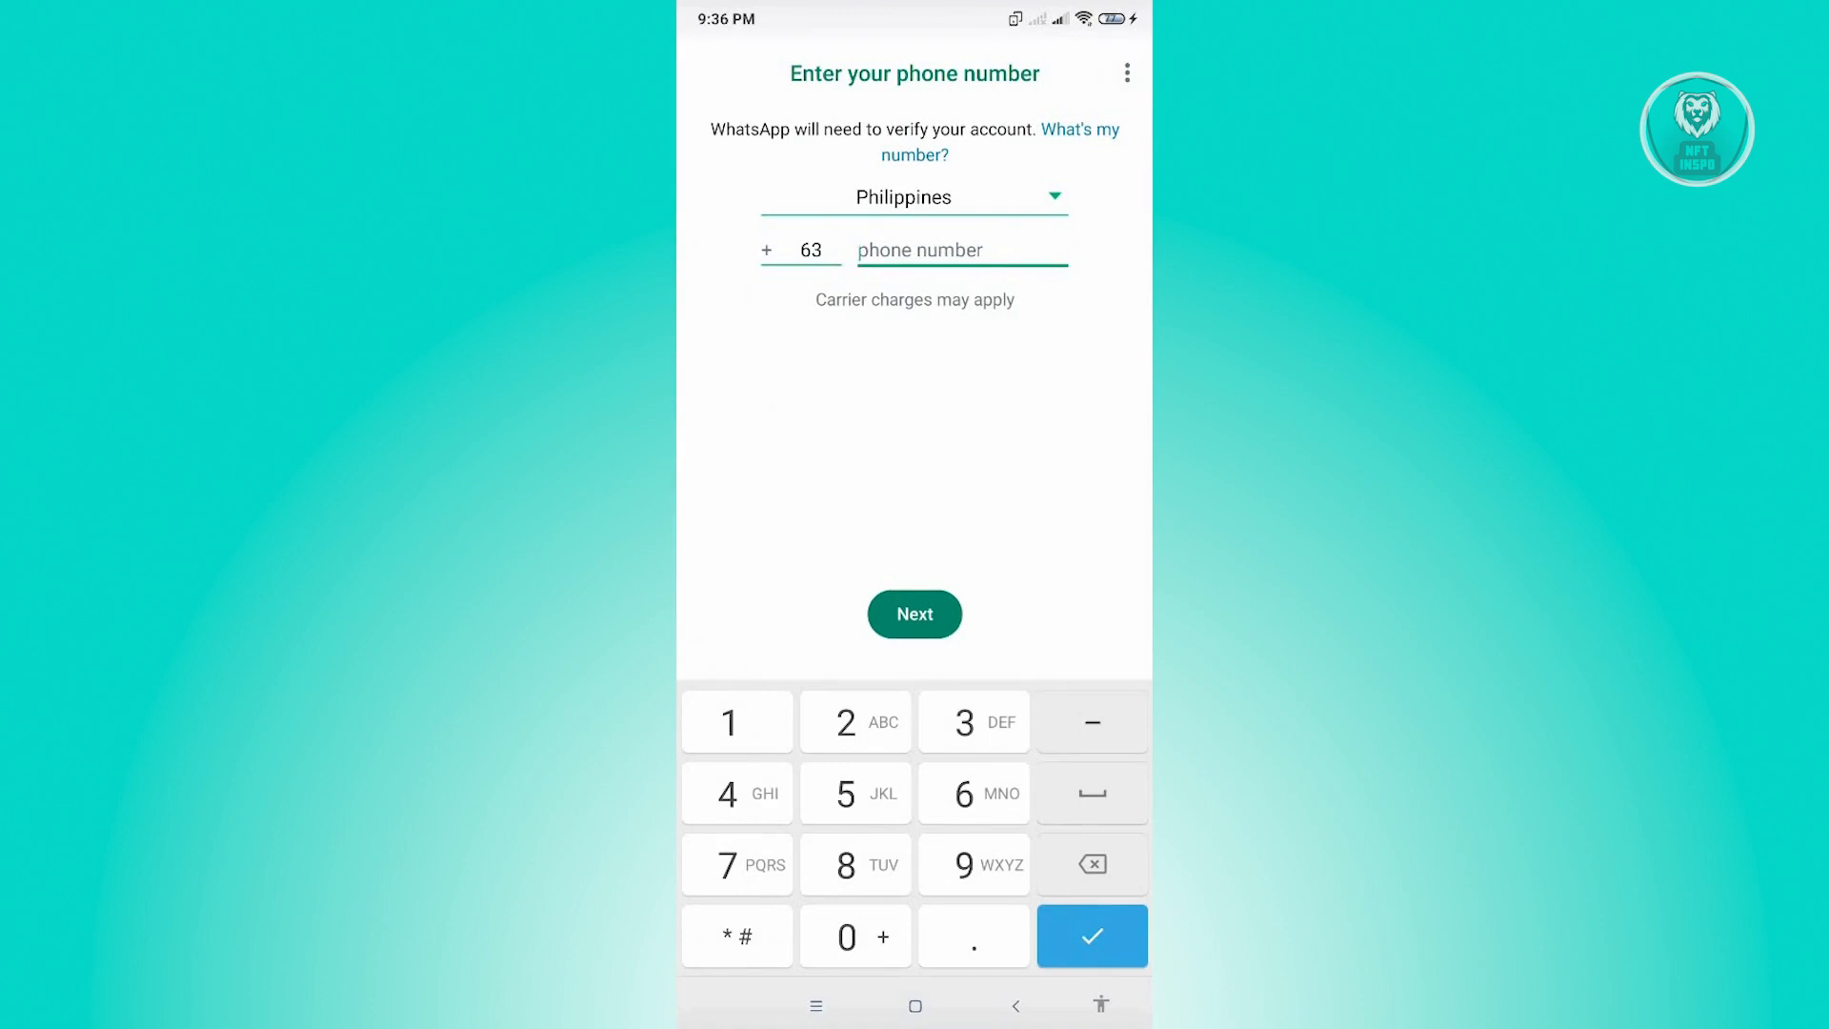
click(855, 792)
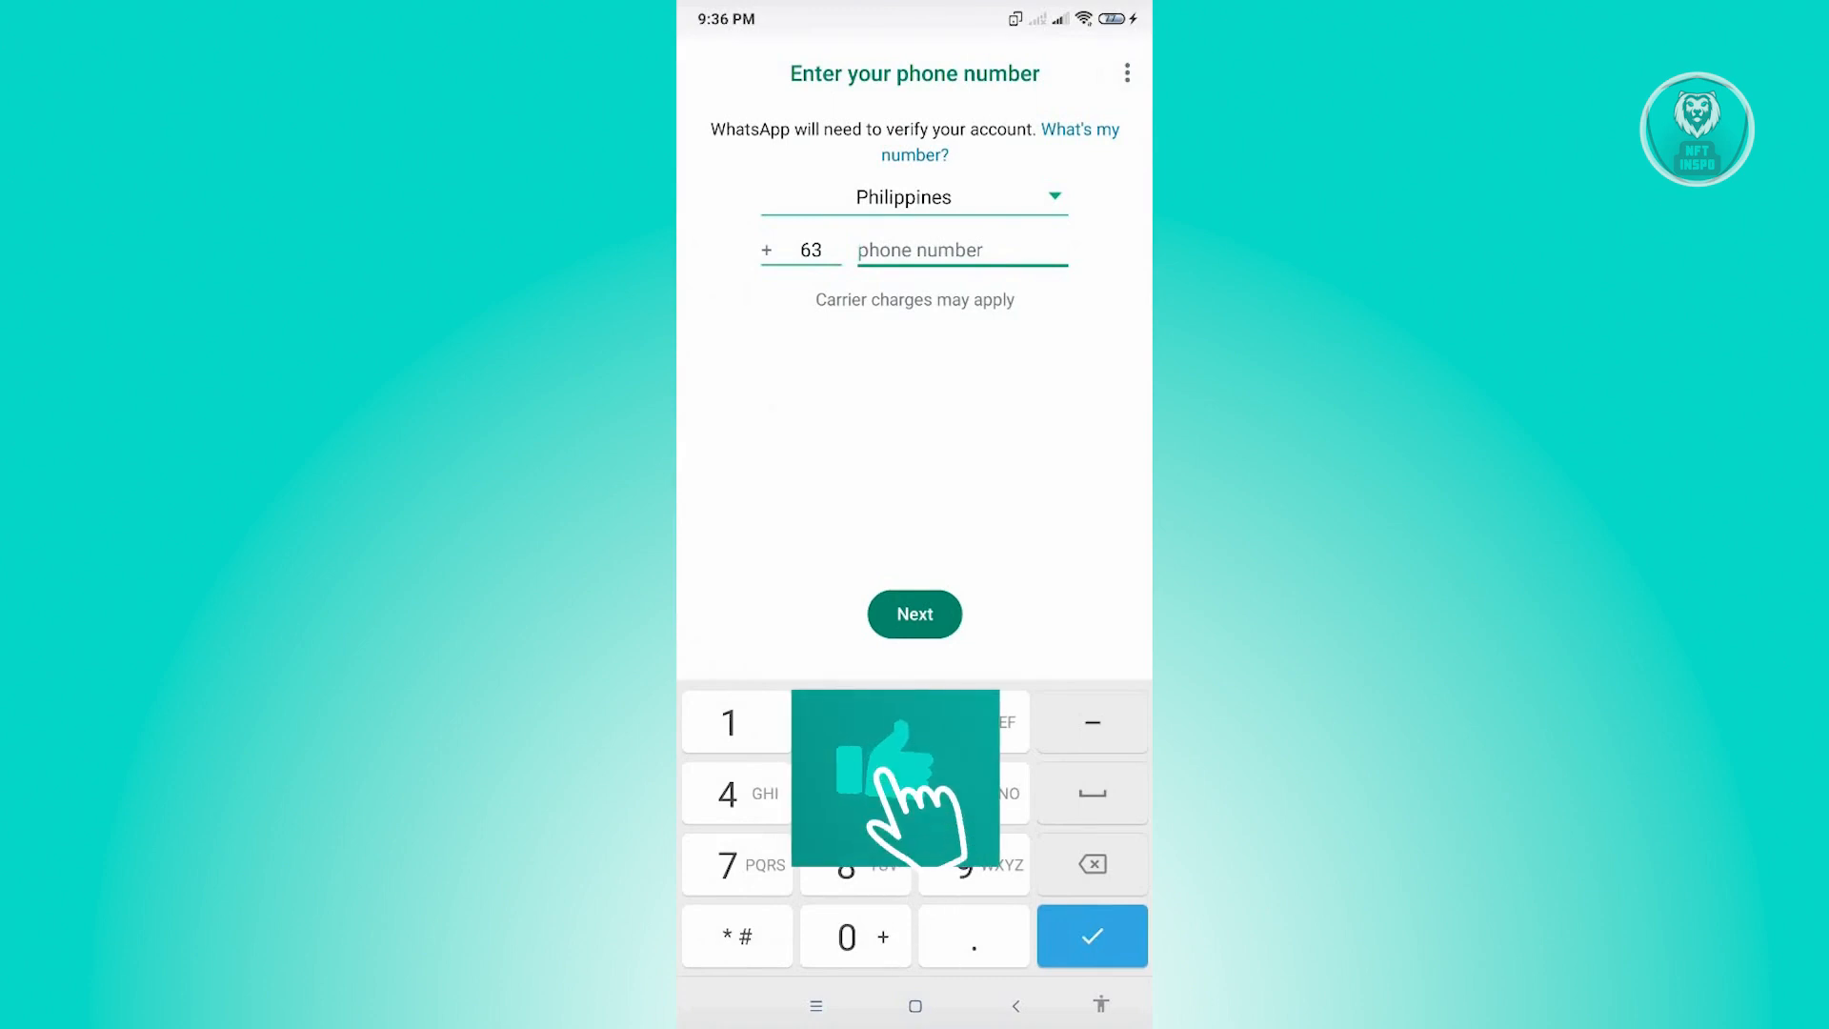